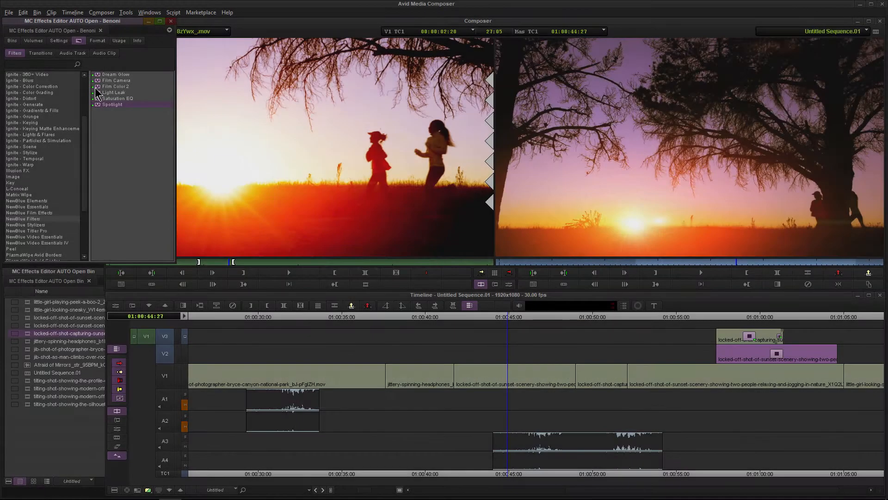
Grade the sunset clip with Film Color 2 using the Bleached preset and lowered exposure
click(510, 375)
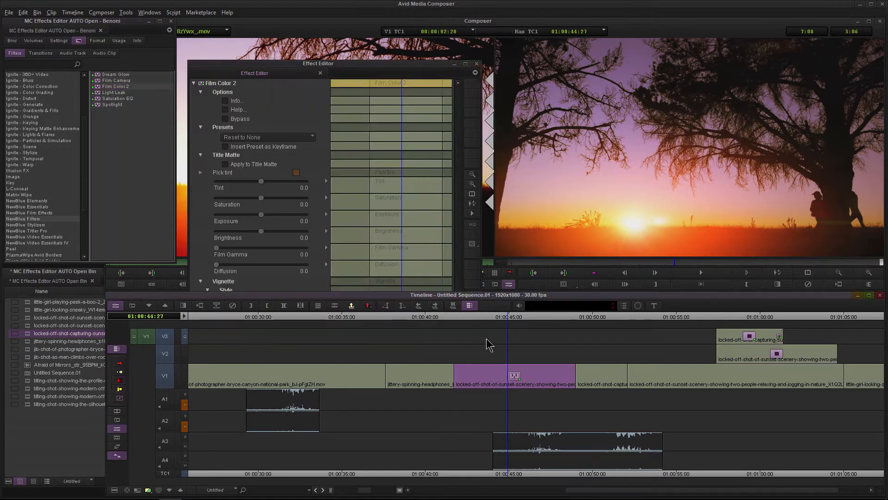
click(267, 137)
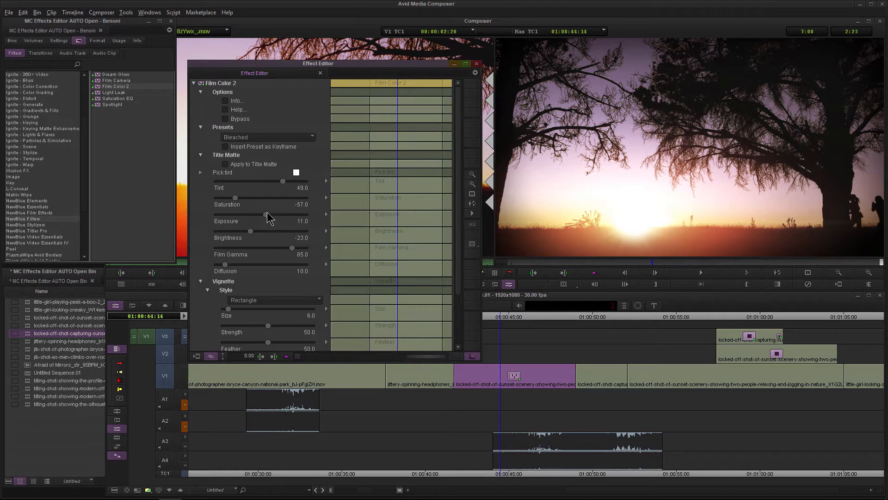
drag(283, 213, 259, 213)
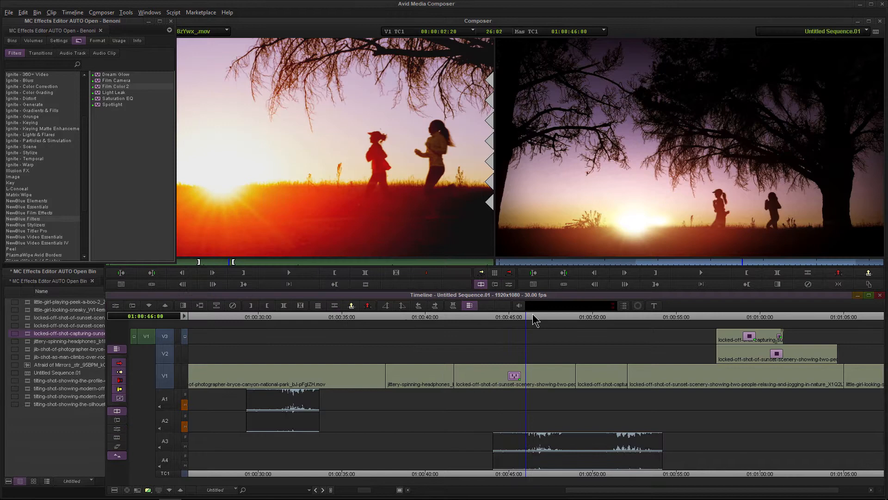
Save the Film Color 2 settings into the bin as a reusable effect and close the editor
click(588, 317)
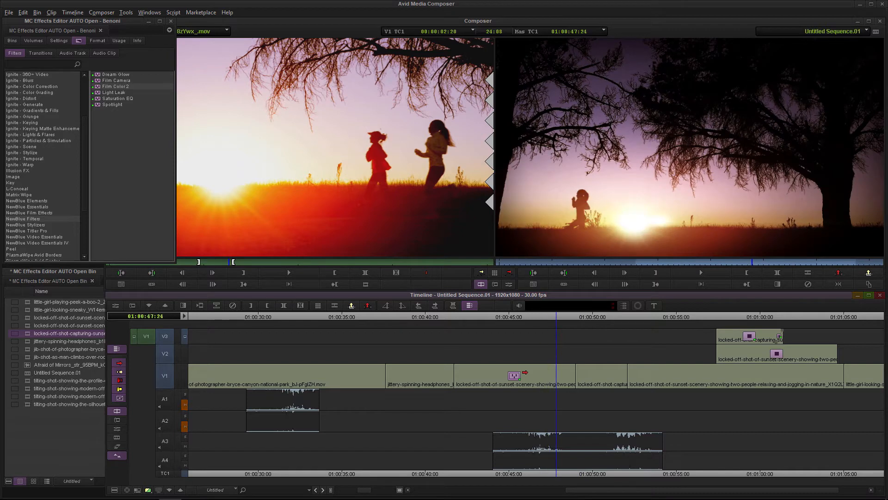
click(604, 316)
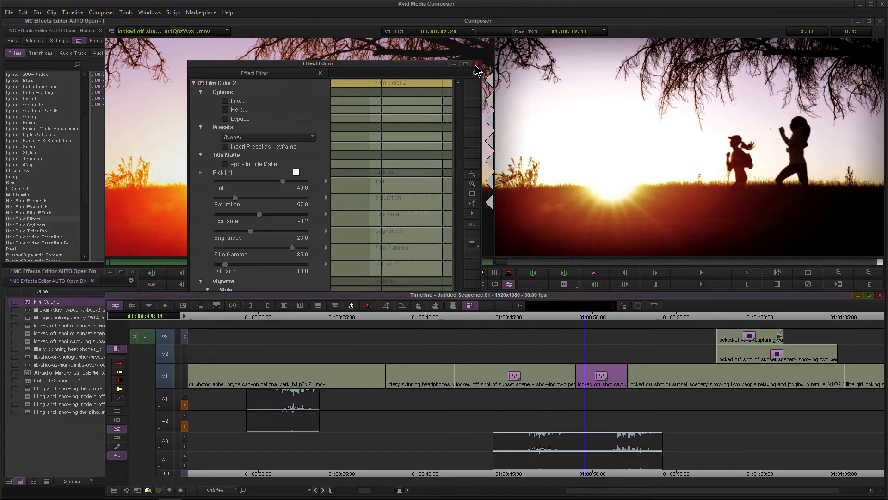
click(477, 64)
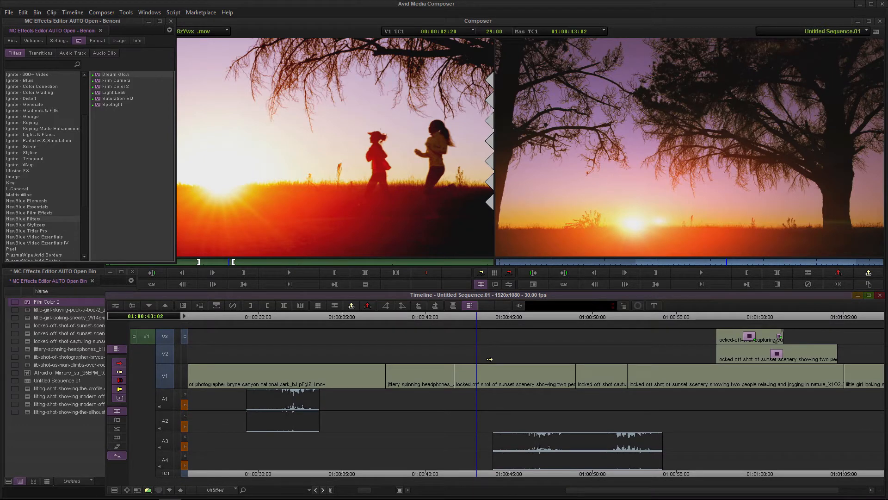
mouse_move(481, 322)
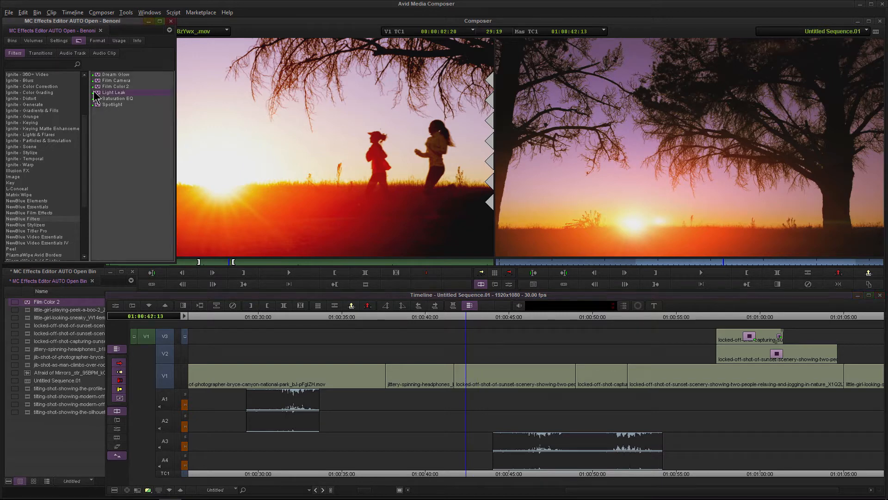
Apply Light Leak to the V2 filler and close its Effect Editor
double_click(113, 93)
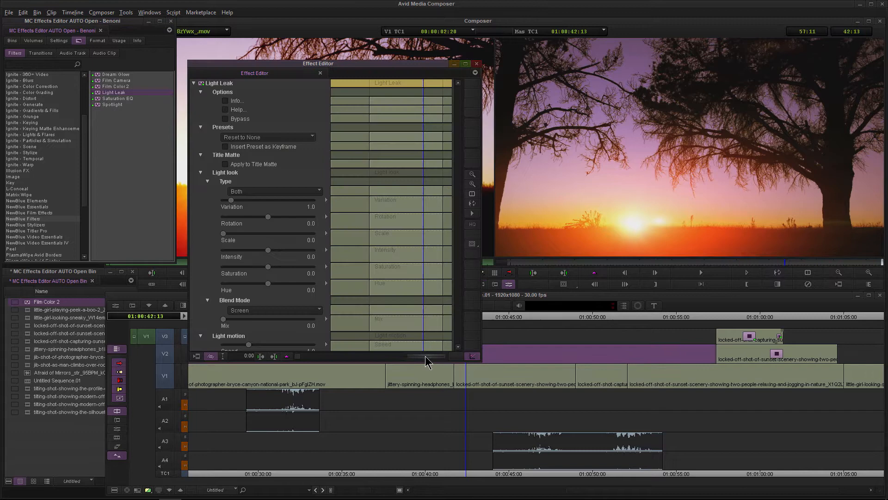
click(476, 63)
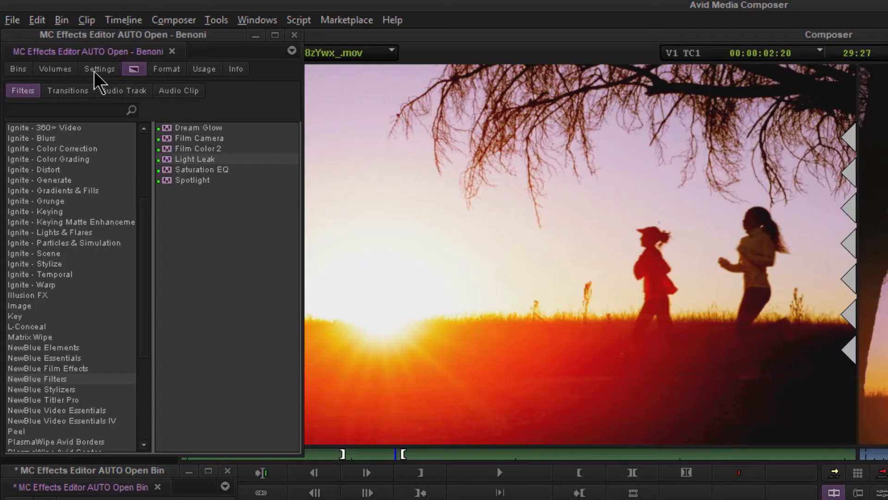
Show the Settings list, then bring up the Keyboard mapping and Command Palette windows
click(100, 68)
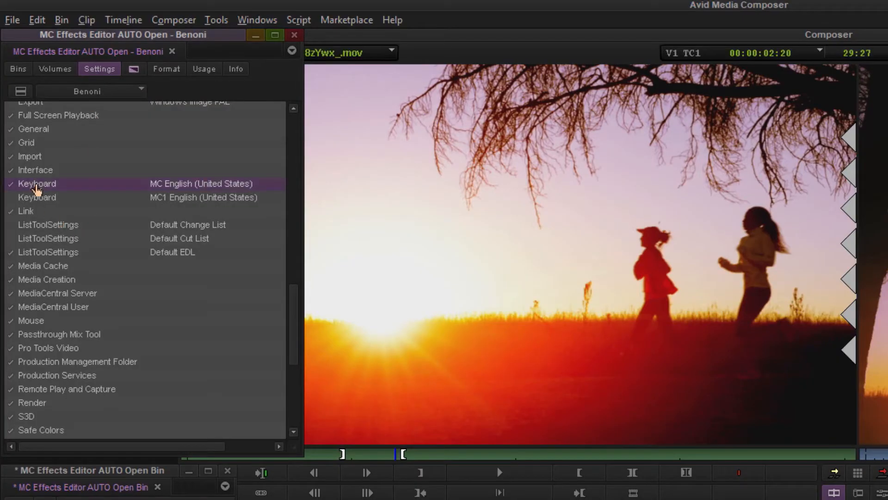
double_click(37, 183)
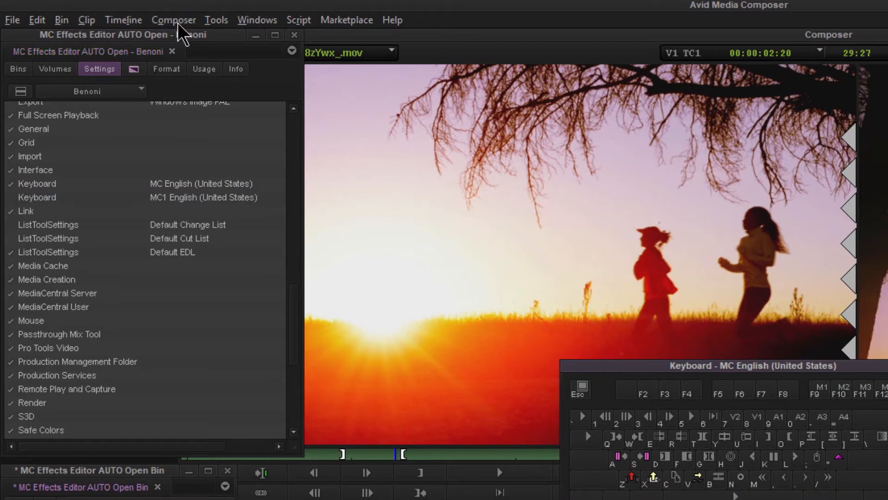
click(215, 20)
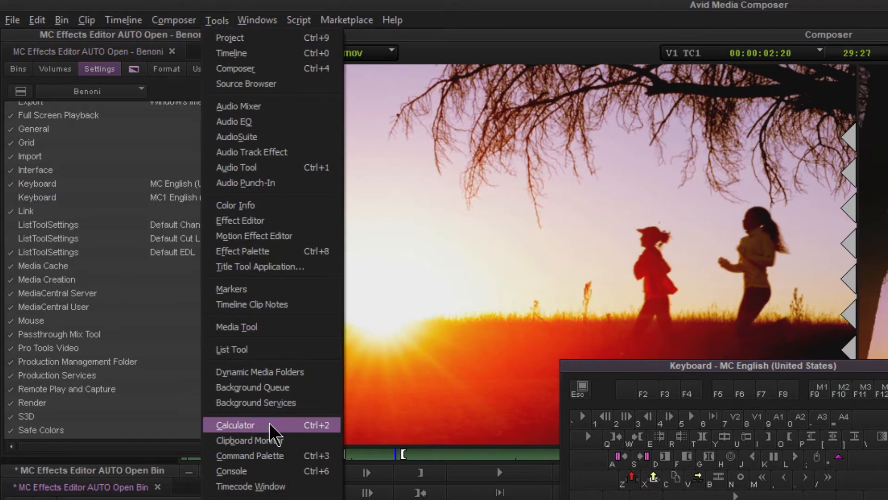
click(251, 455)
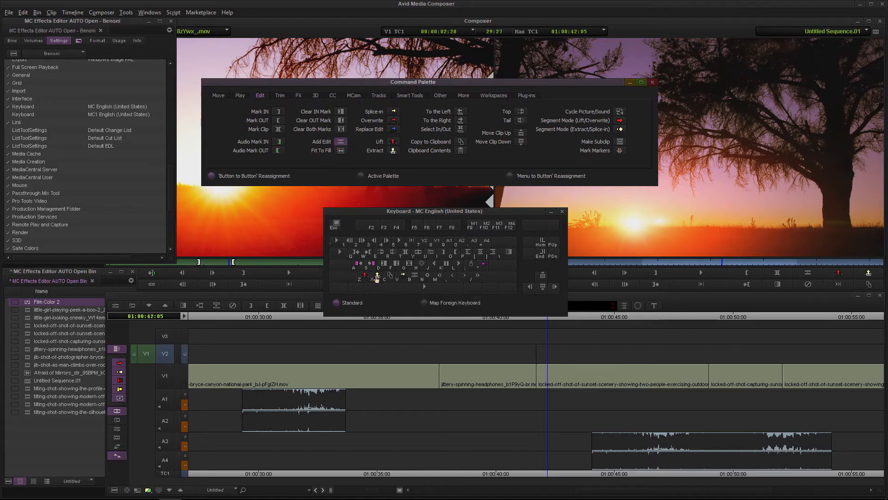
Close the Keyboard mapping and Command Palette windows again
click(562, 210)
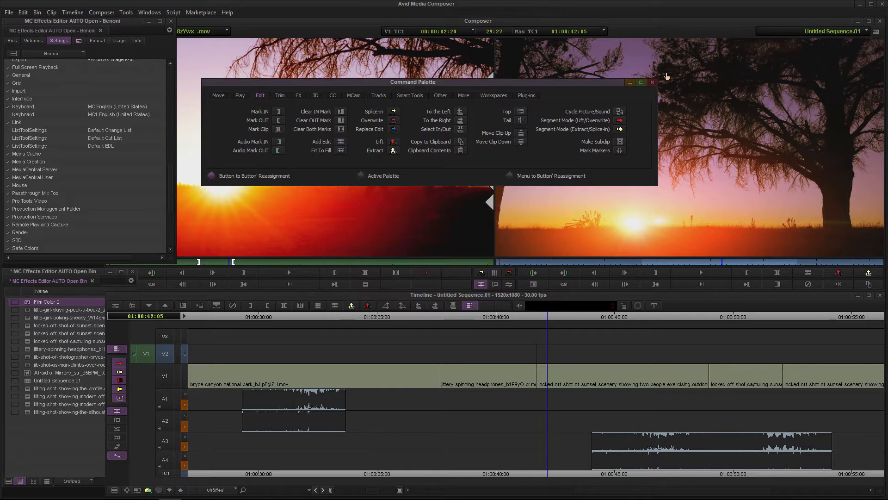
click(653, 81)
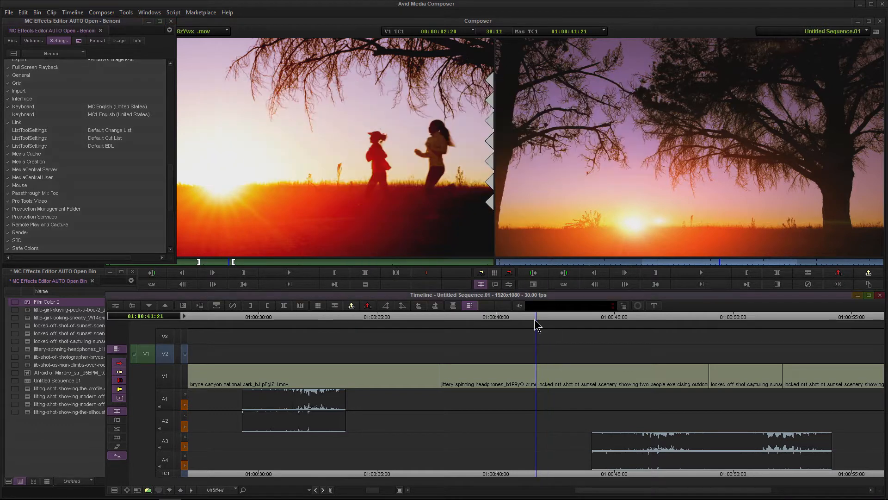
Scrub back to the sunset section and return to the Effect Palette
click(608, 316)
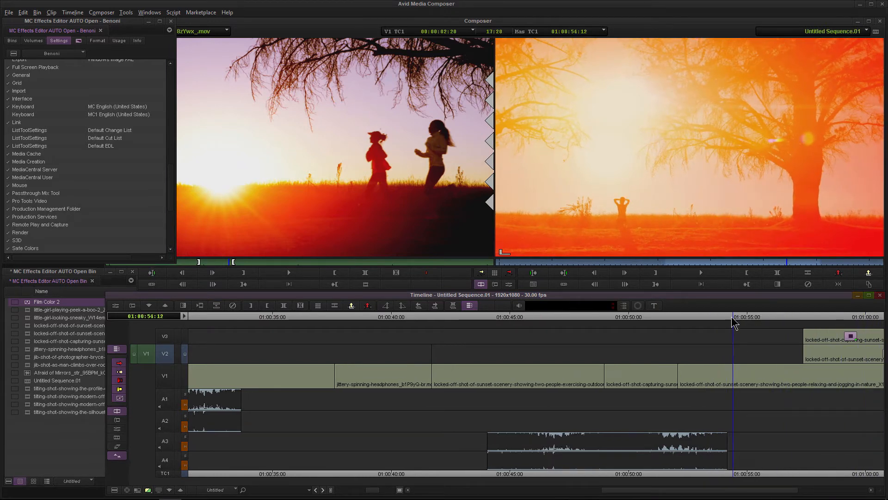
click(531, 317)
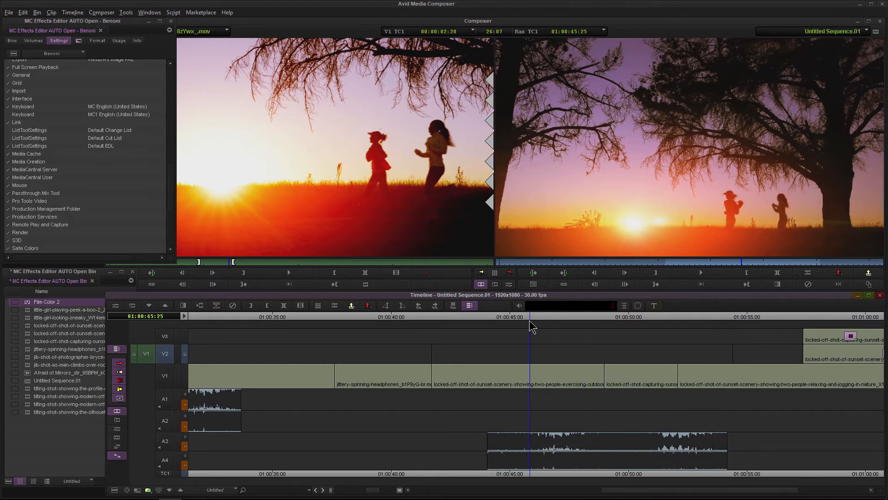
click(77, 40)
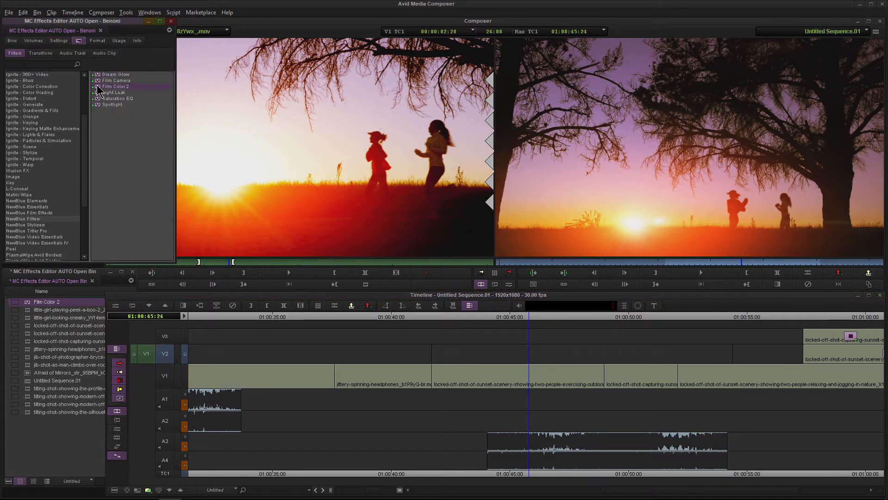
Select Film Color 2 on the filler and apply the Forensic preset
click(535, 353)
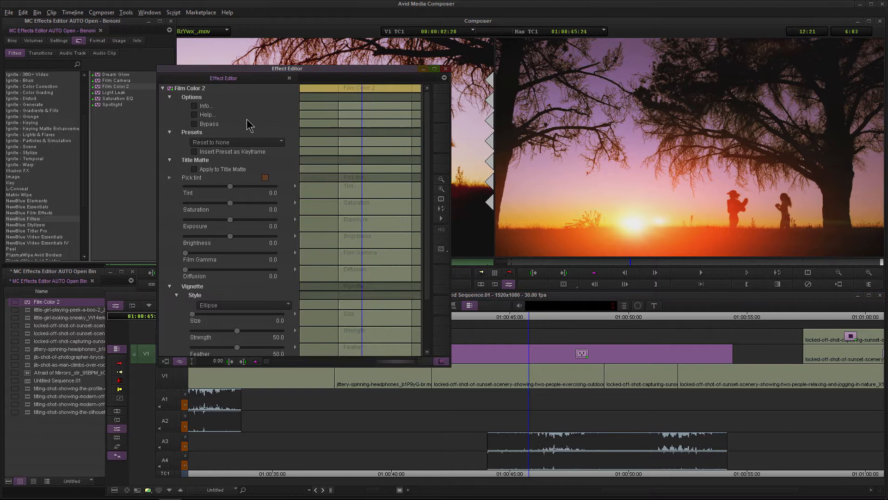
mouse_move(221, 316)
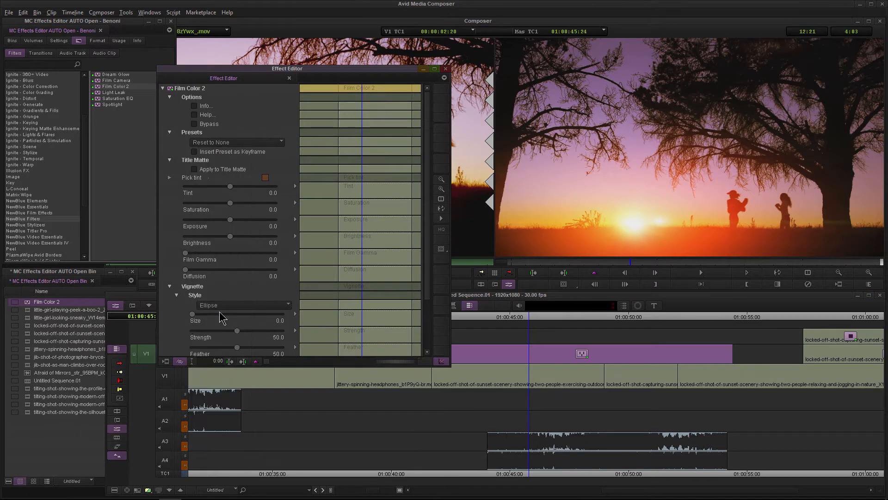
click(235, 142)
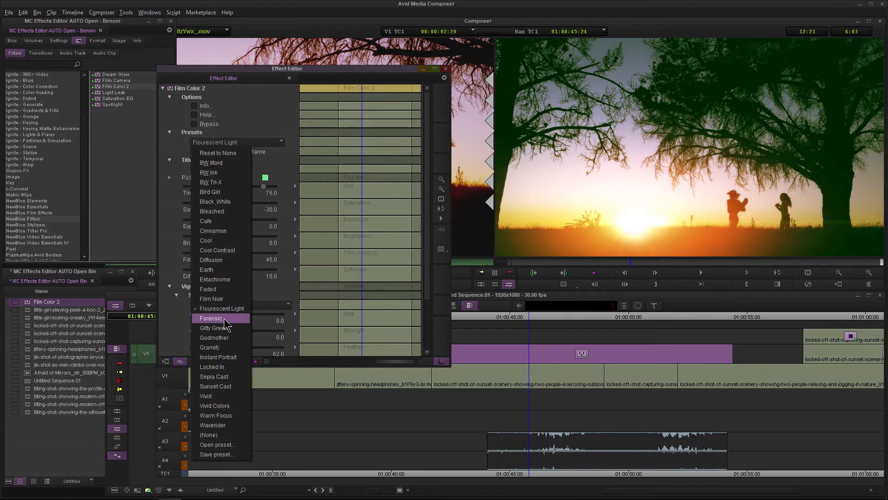
click(211, 317)
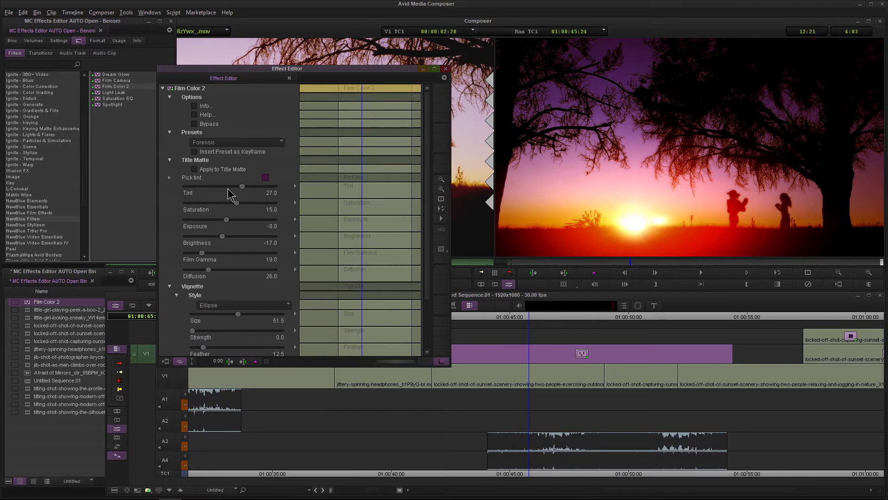
click(235, 143)
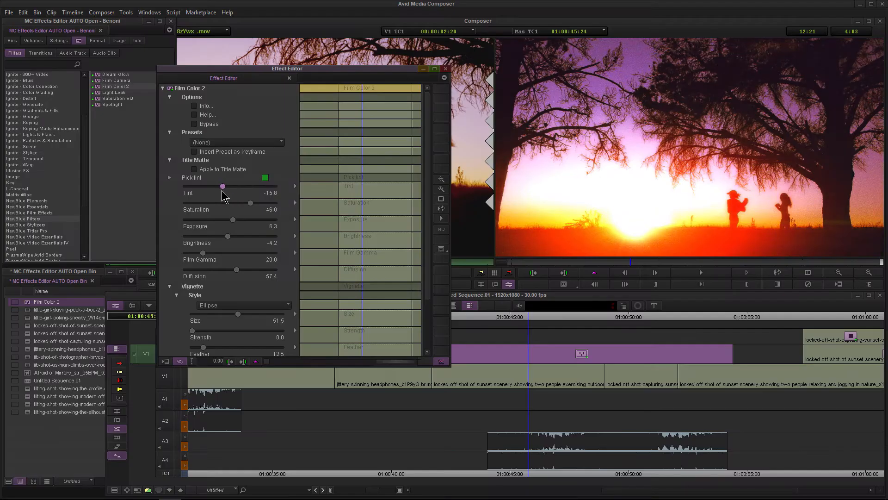
Lower the tint for a warm orange look over all tracks and close the editor
drag(222, 186, 215, 186)
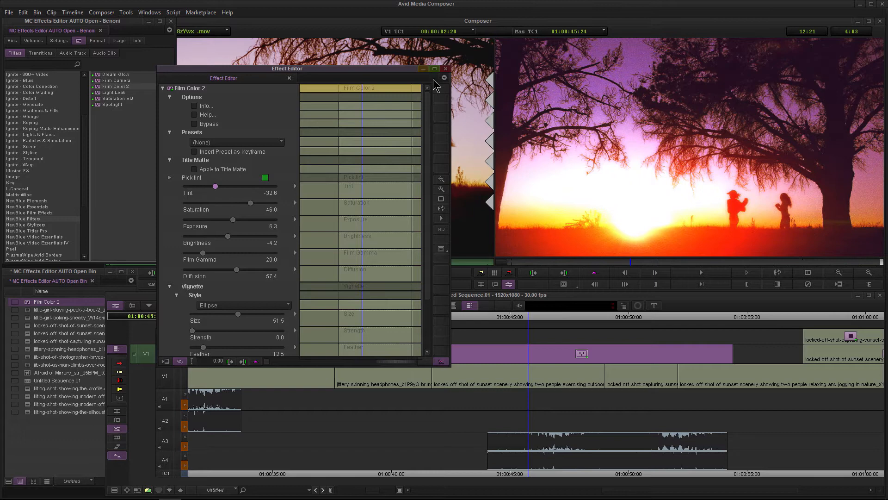
drag(287, 77, 228, 85)
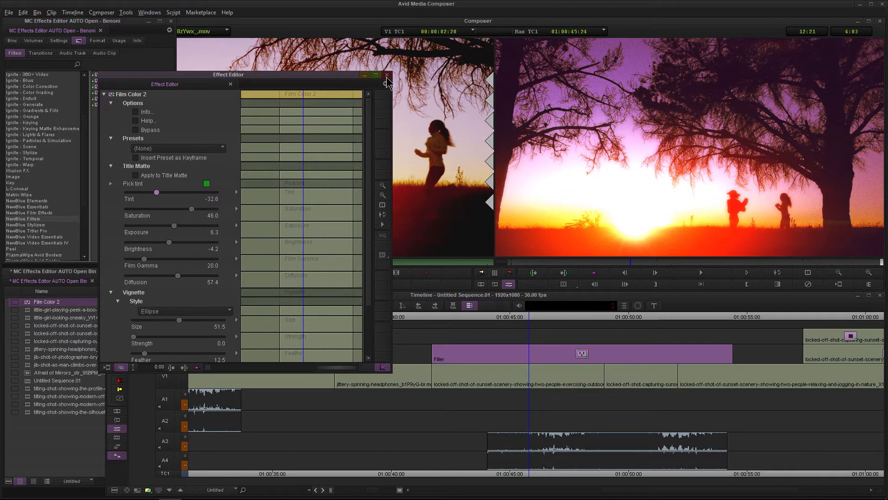
click(387, 75)
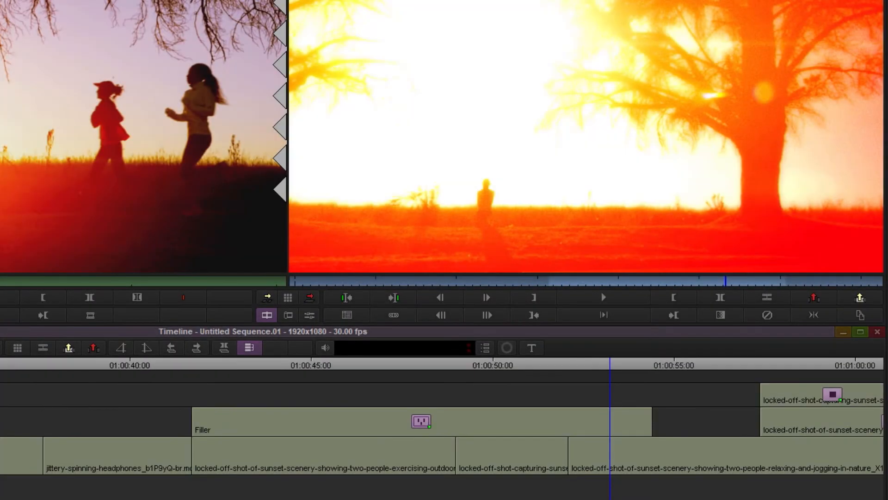
scroll(right, 3)
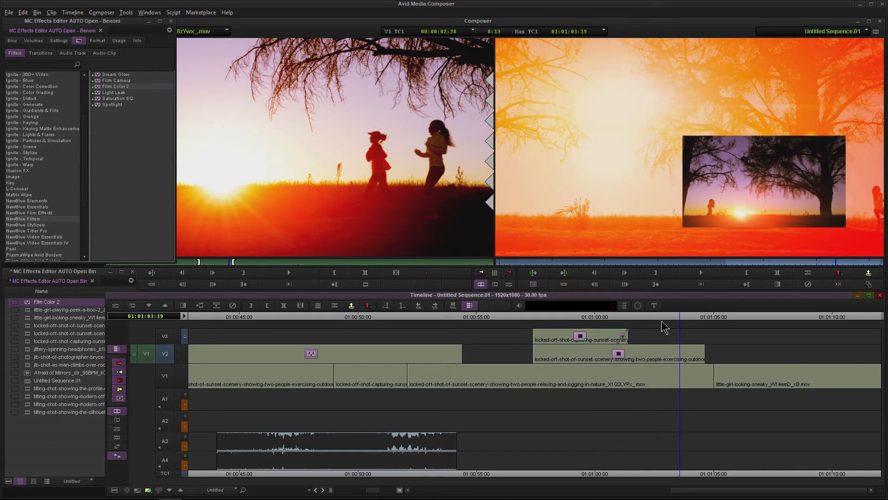
Scrub the timeline to review the composite with both inset sunset shots
click(558, 317)
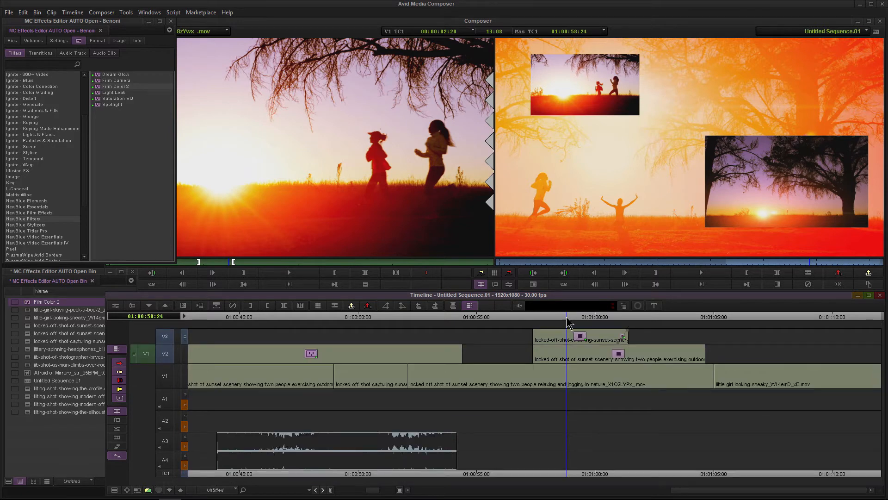
click(708, 316)
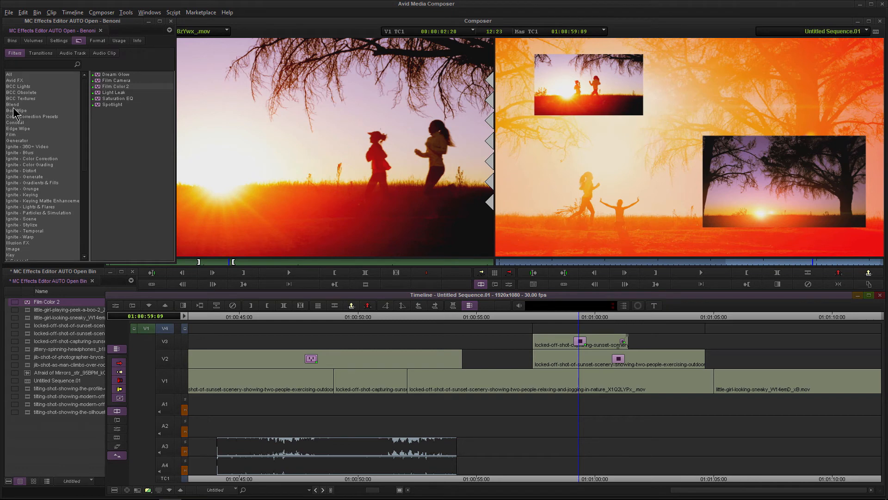
Keyframe 3D Warp scaling on the top filler from 255 to 144 and preview the animation
click(12, 104)
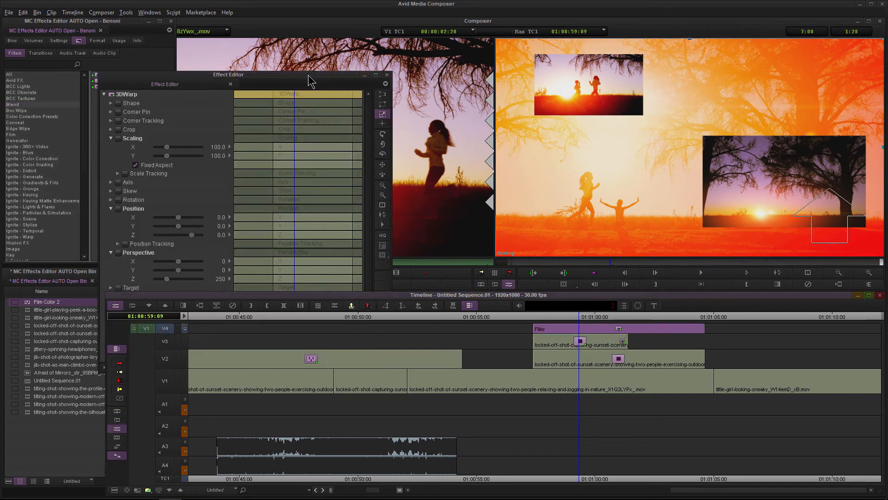
drag(229, 74, 252, 80)
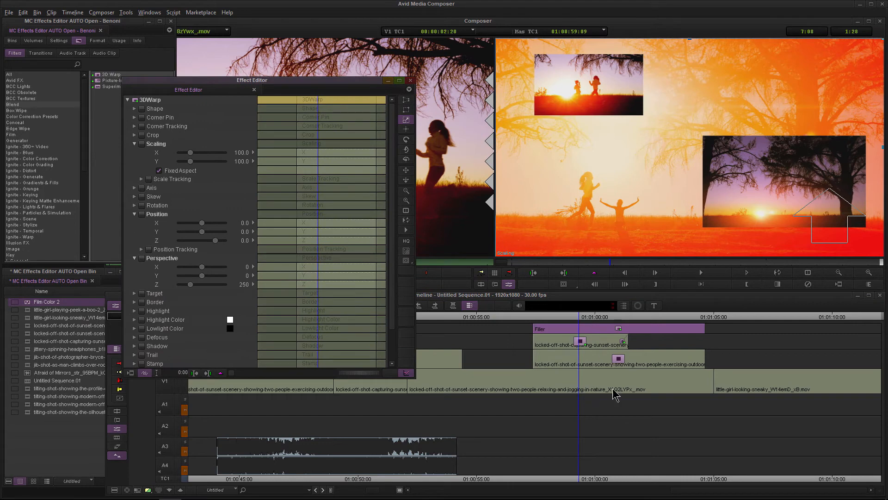
mouse_move(622, 380)
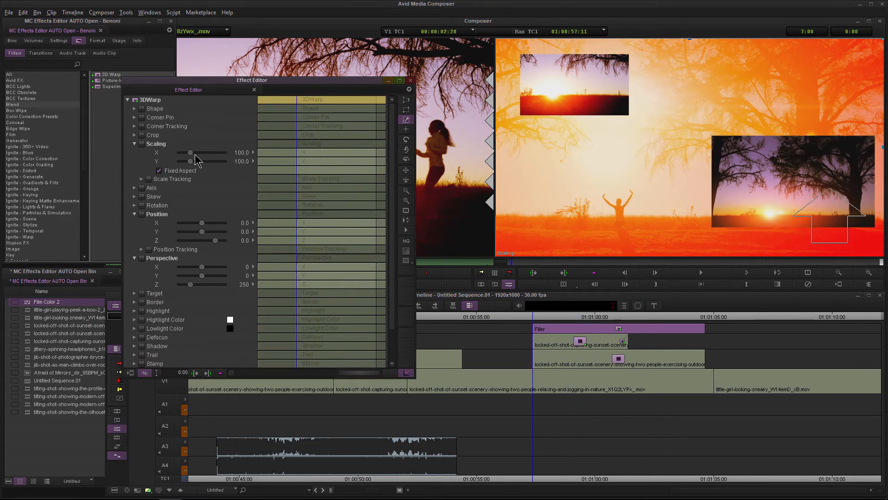
drag(191, 153, 207, 152)
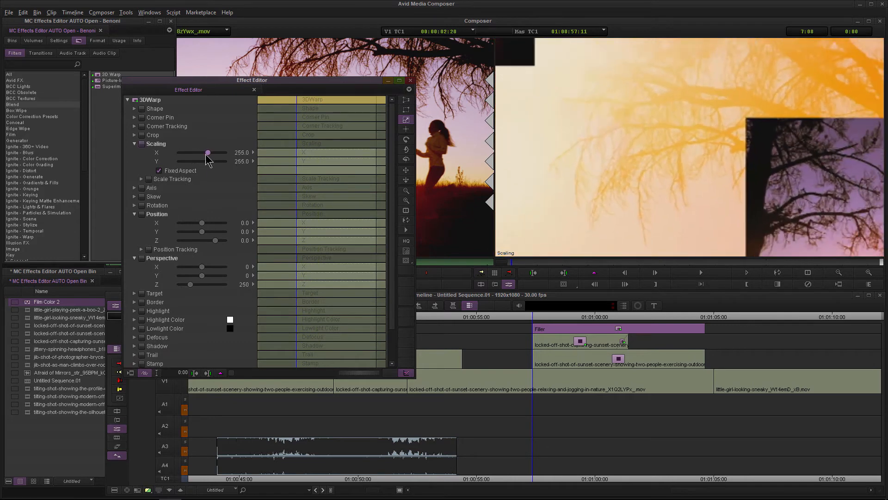
drag(208, 153, 195, 153)
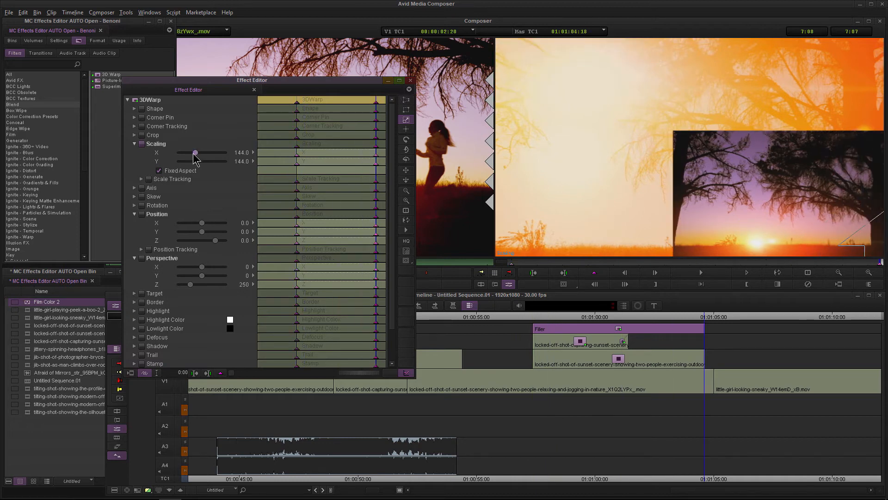
drag(195, 152, 190, 153)
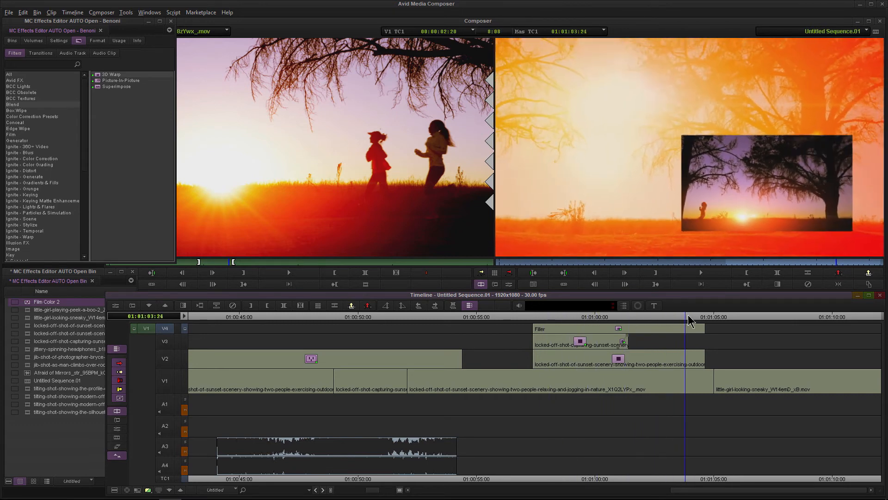
Remove the 3D Warp and scrub to check the composite with both insets
click(578, 316)
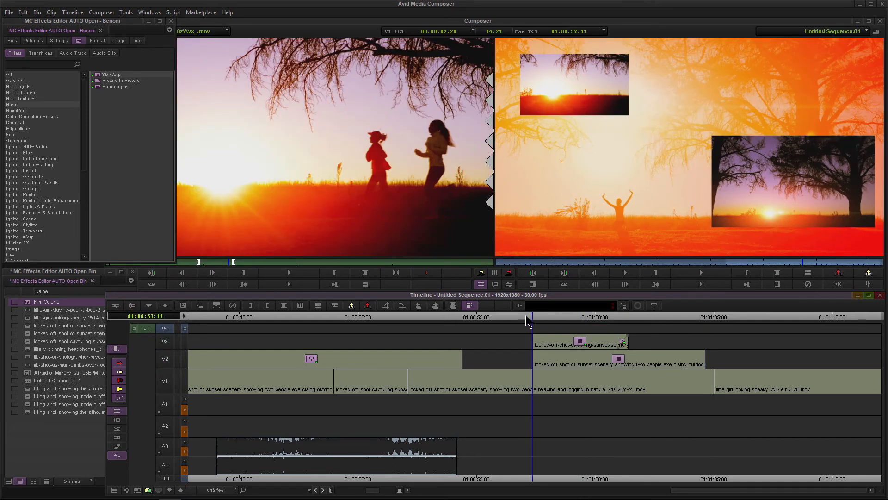
click(704, 317)
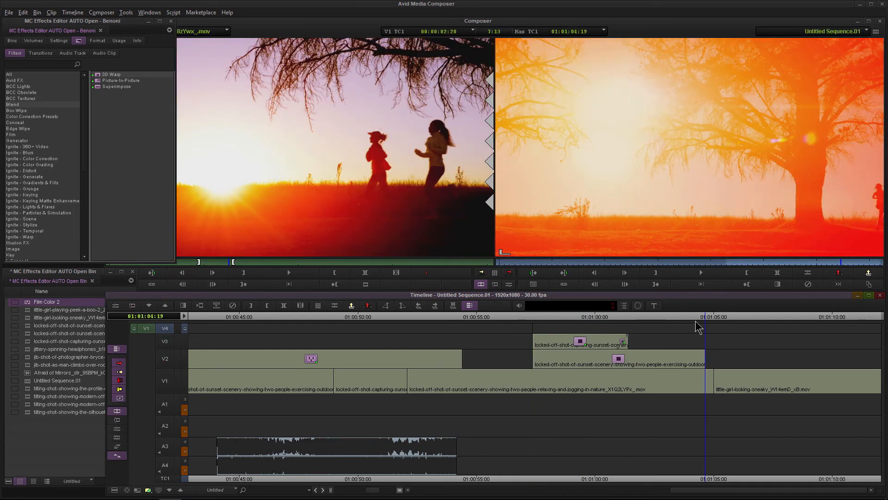
click(571, 323)
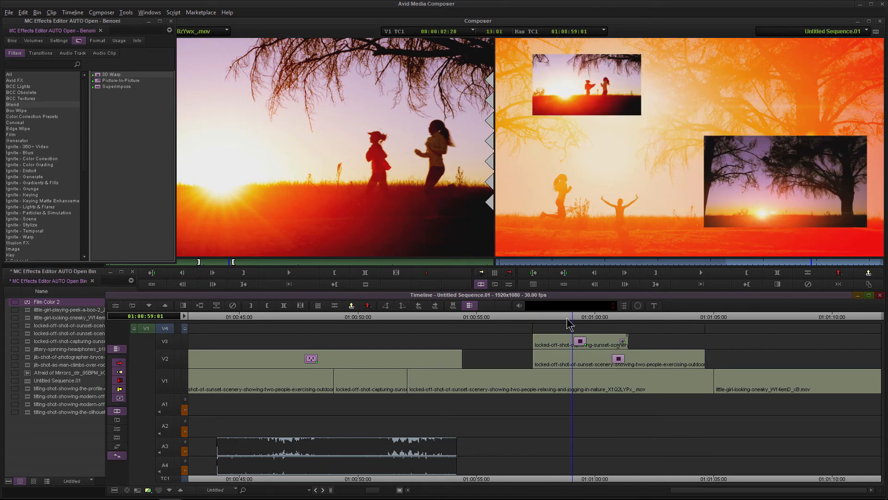
Bring up the NewBlue Filters category listing Film Color 2
scroll(down, 3)
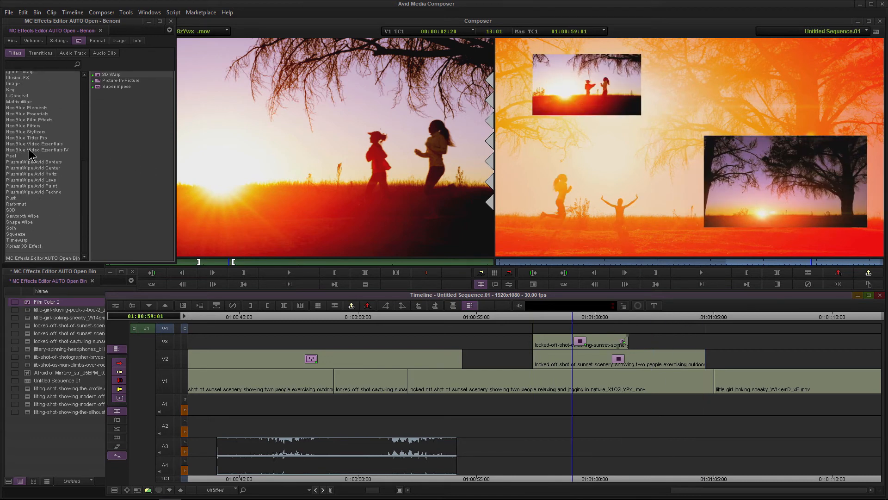
click(26, 132)
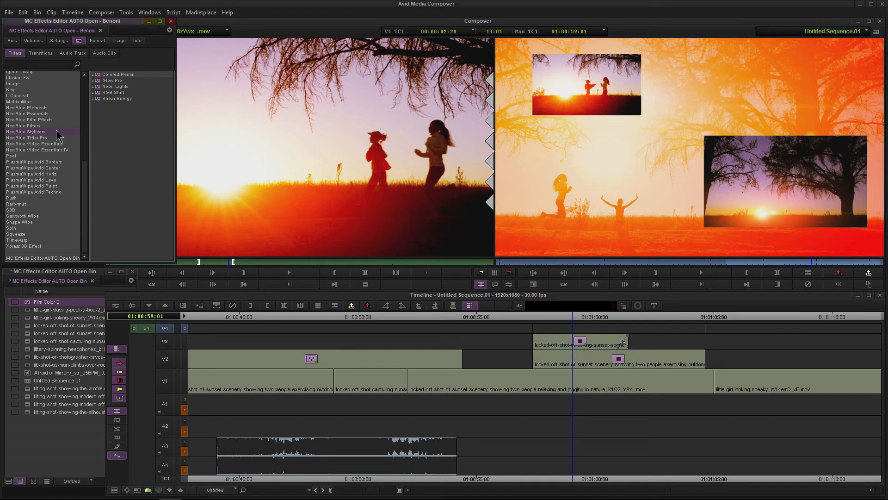
click(22, 125)
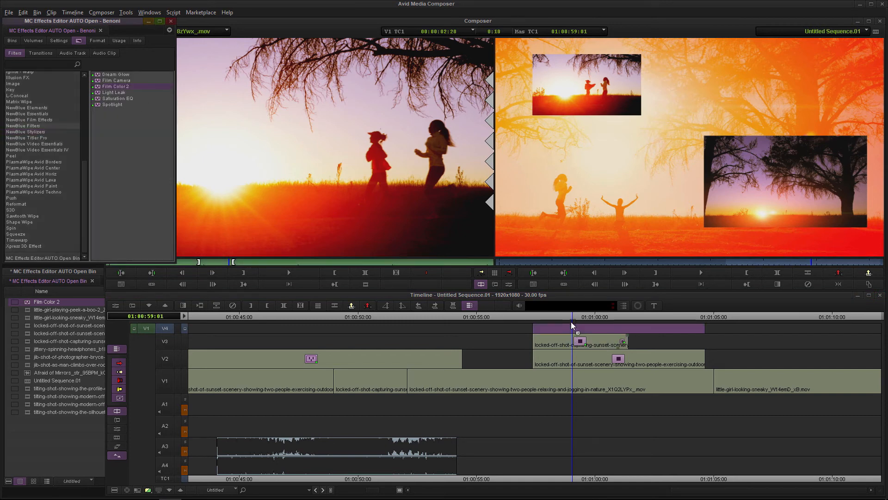
Cycle Film Color 2 presets B/W Ilford, Bird Girl, Cinnamon, ending on Diffusion over all tracks
click(200, 154)
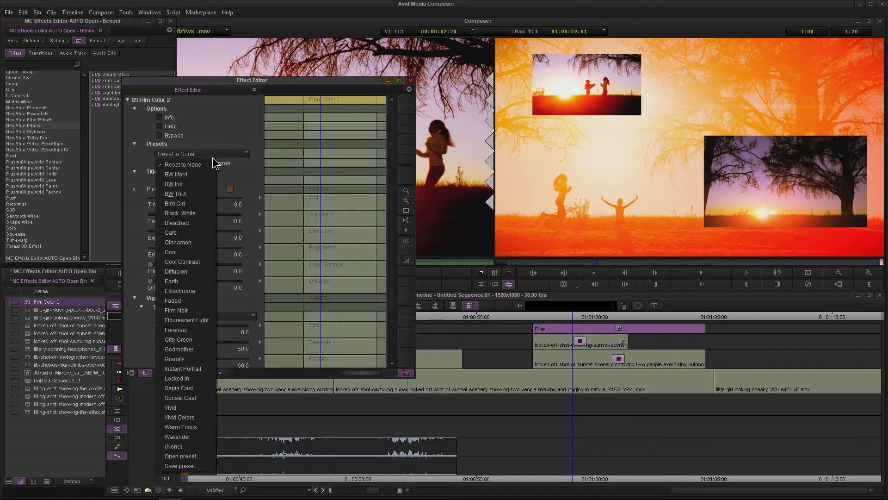
click(175, 174)
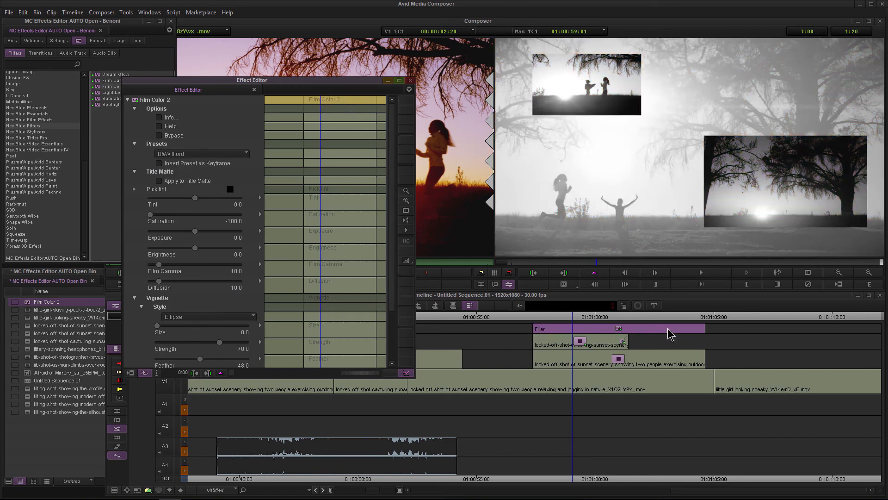
mouse_move(611, 362)
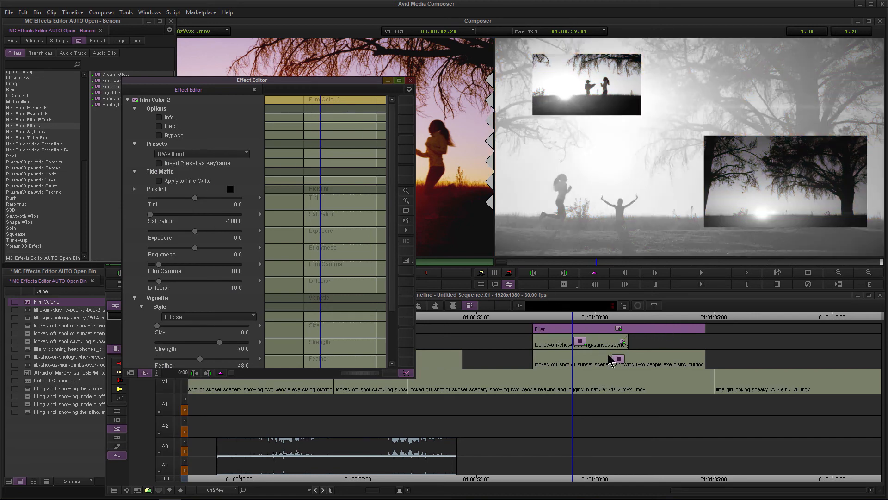
click(202, 154)
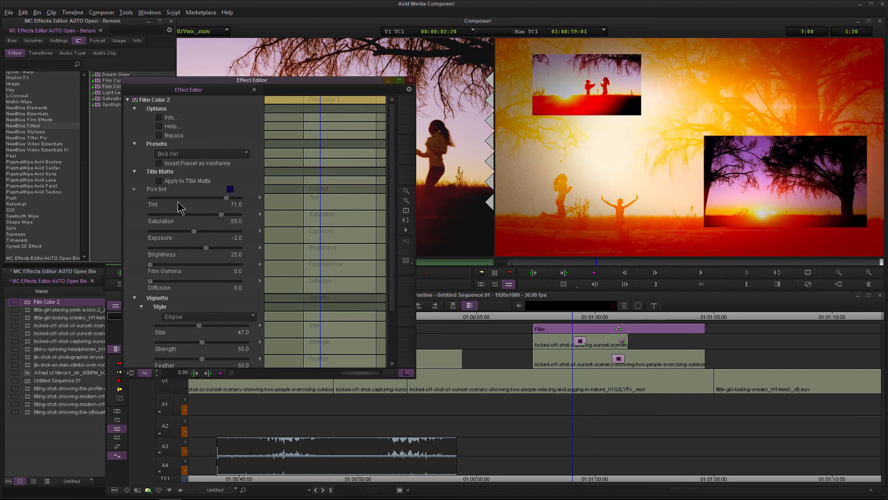
click(201, 154)
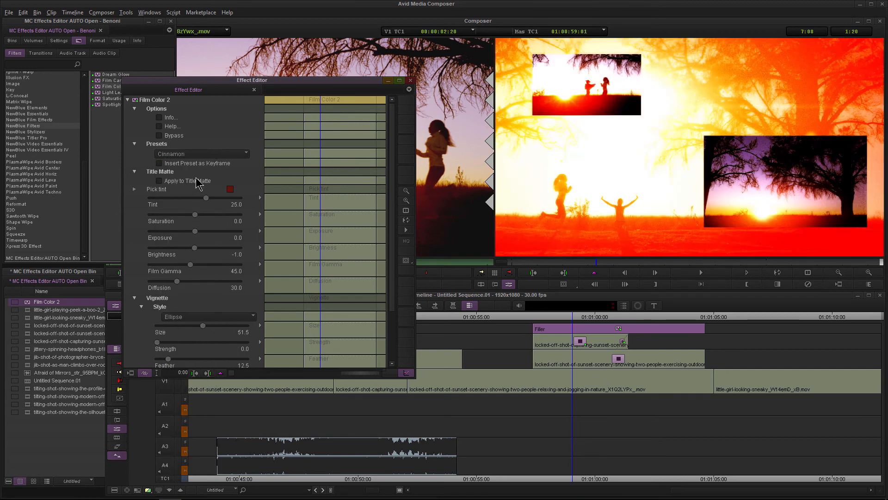
click(202, 154)
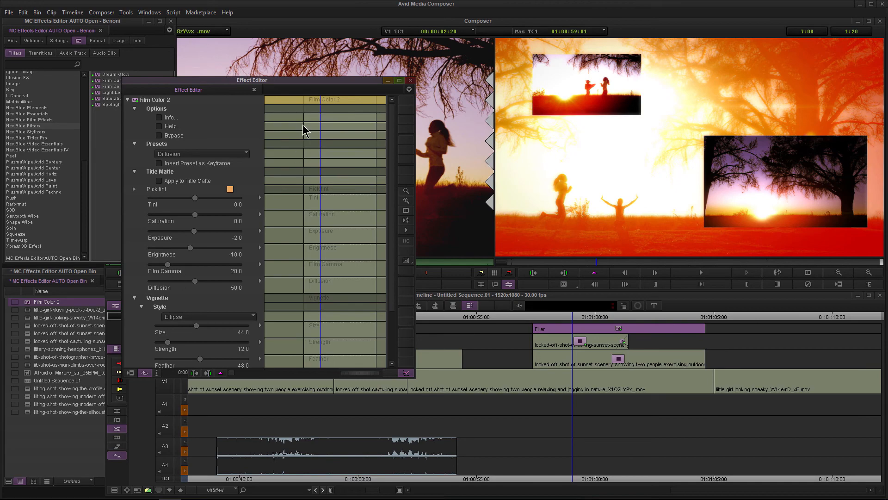
click(254, 89)
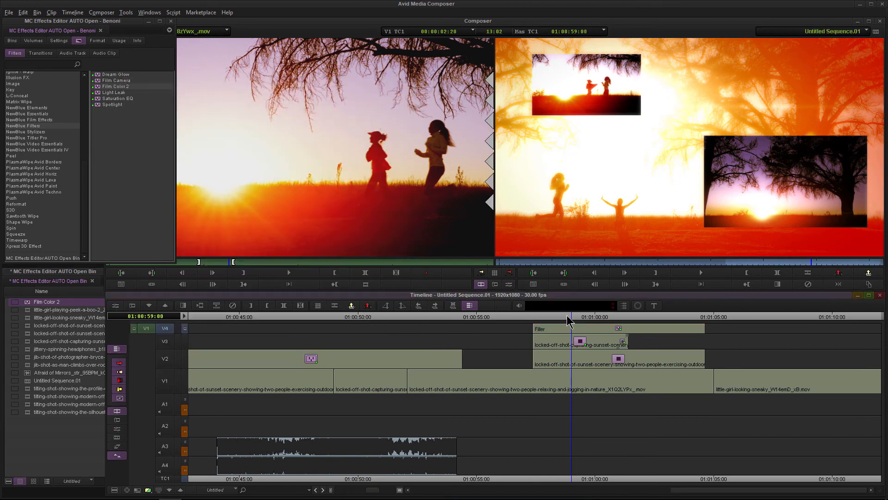